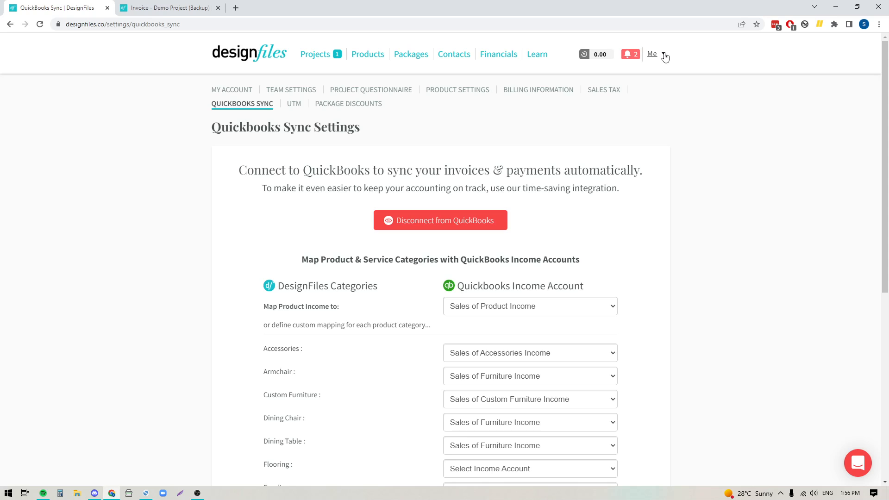
Go to the account Settings and bring up the QuickBooks Sync settings
click(663, 53)
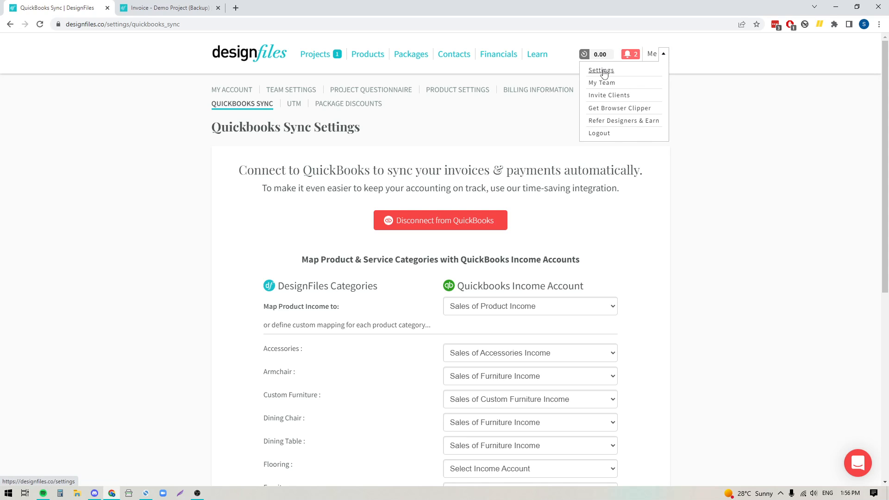
click(601, 70)
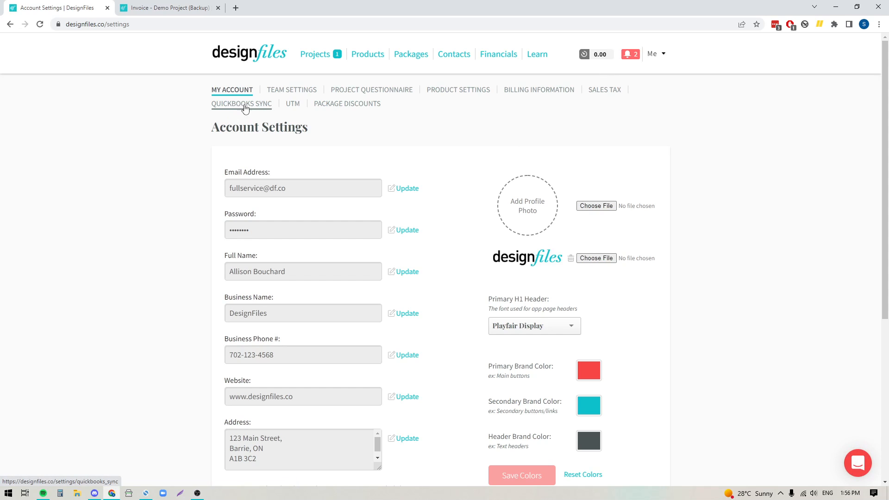
click(241, 104)
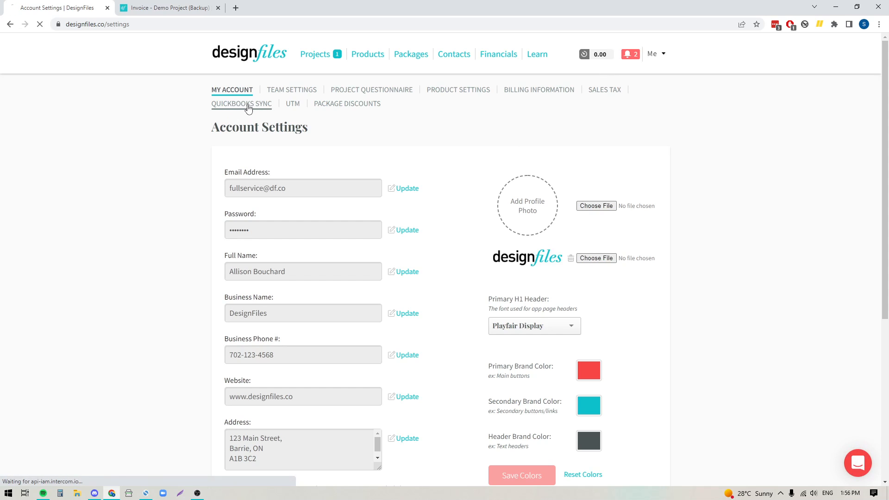
click(242, 104)
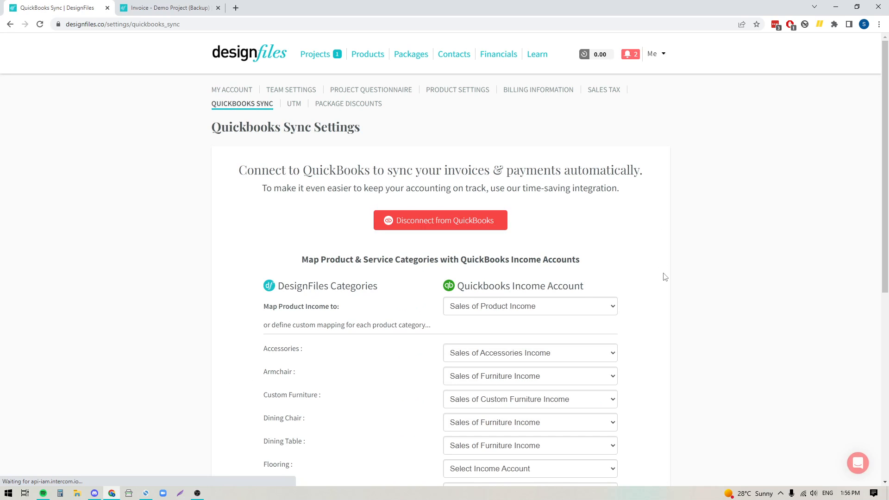
scroll(down, 3)
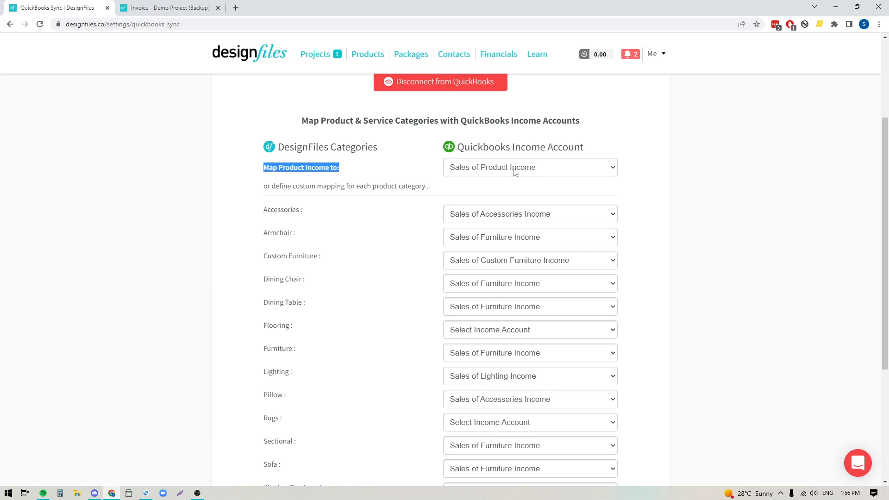
mouse_move(521, 173)
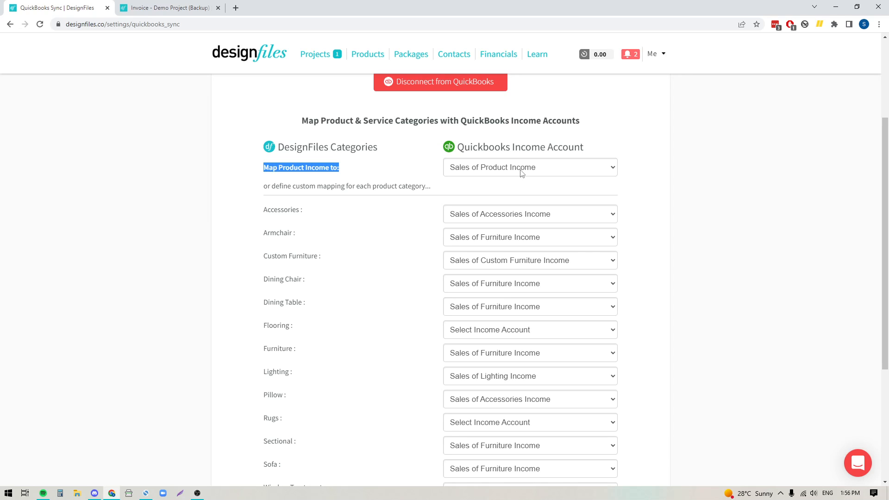
scroll(down, 3)
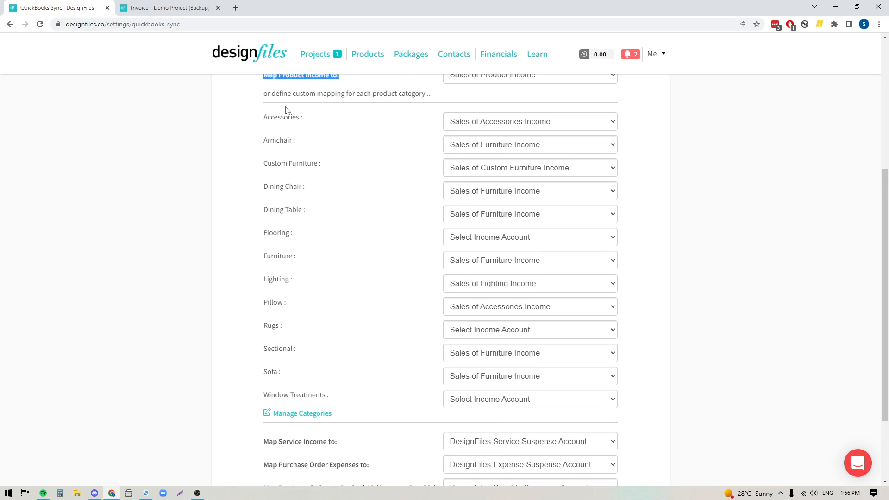
mouse_move(264, 391)
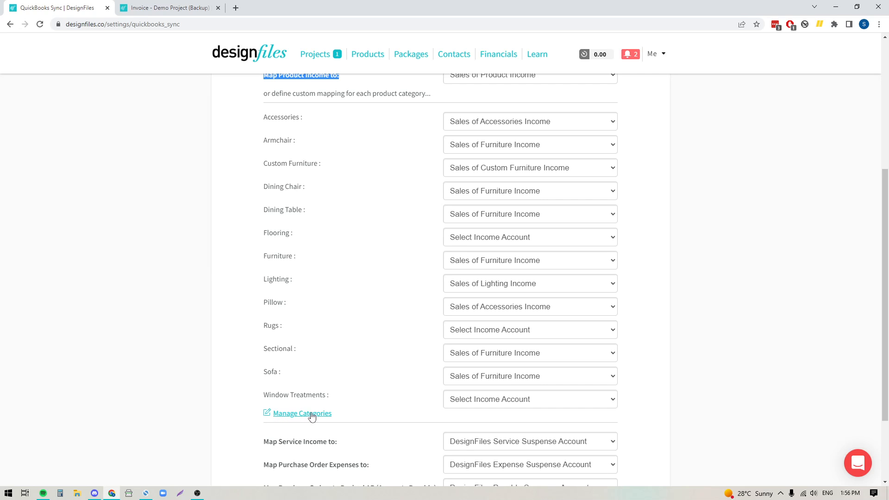
Go to Manage Categories, look at the New Category form without saving, and select Accessories
click(302, 413)
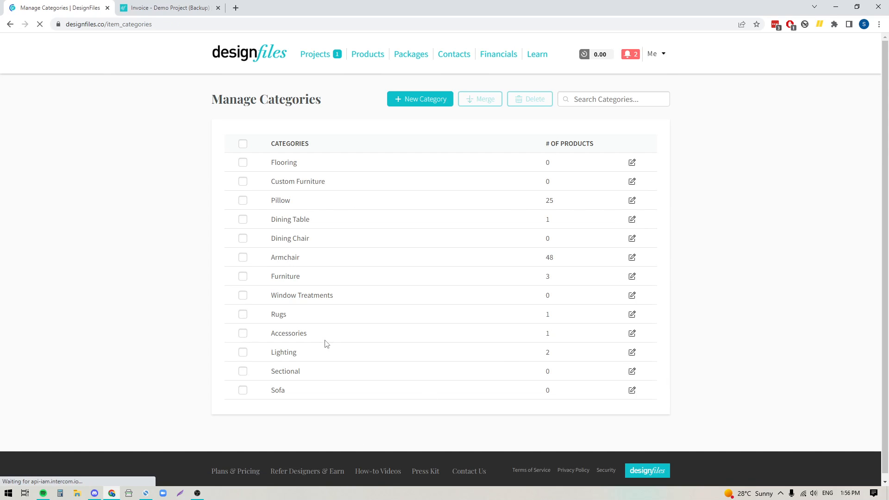
click(420, 99)
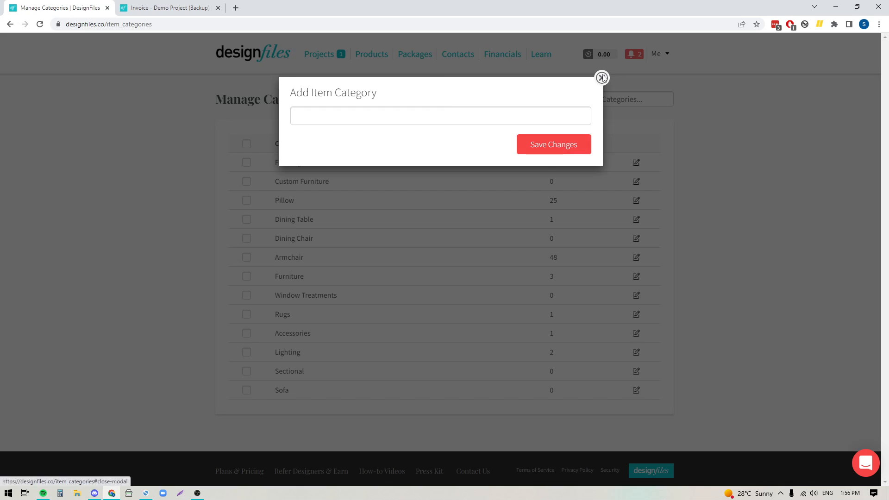
click(603, 78)
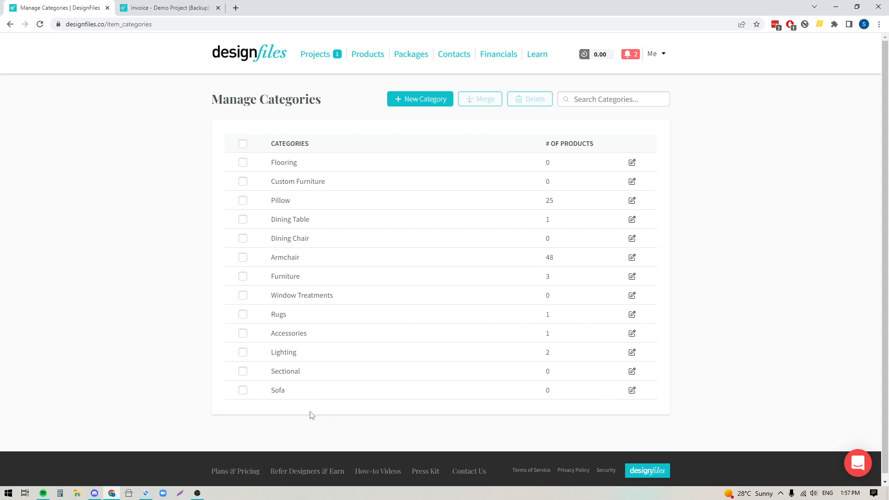
double_click(289, 333)
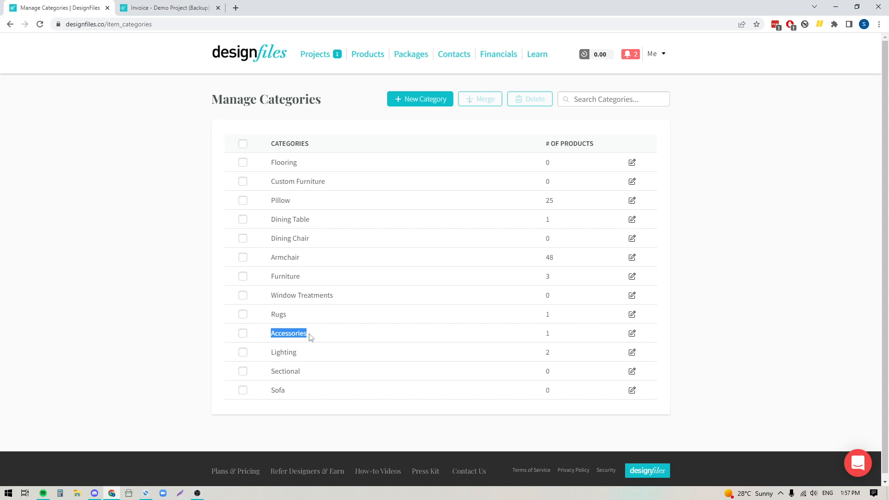
mouse_move(202, 344)
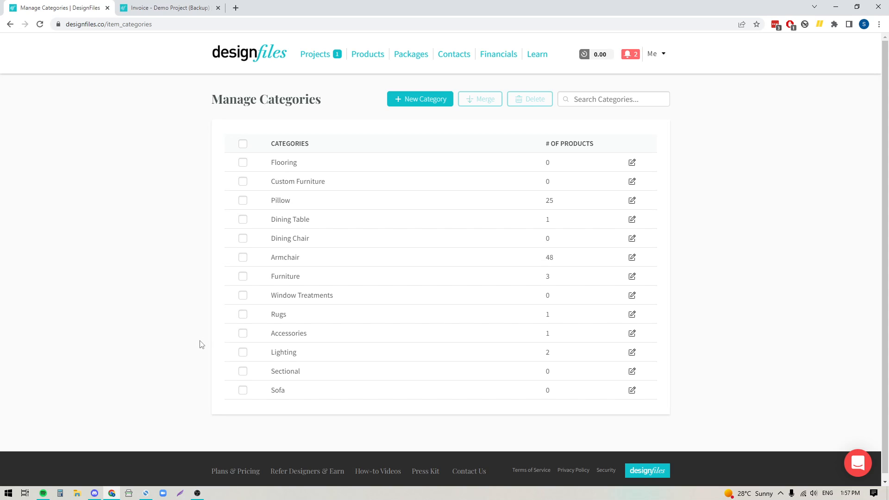
Go back via the Me menu to Settings > QuickBooks Sync with the category-to-account mapping
click(655, 54)
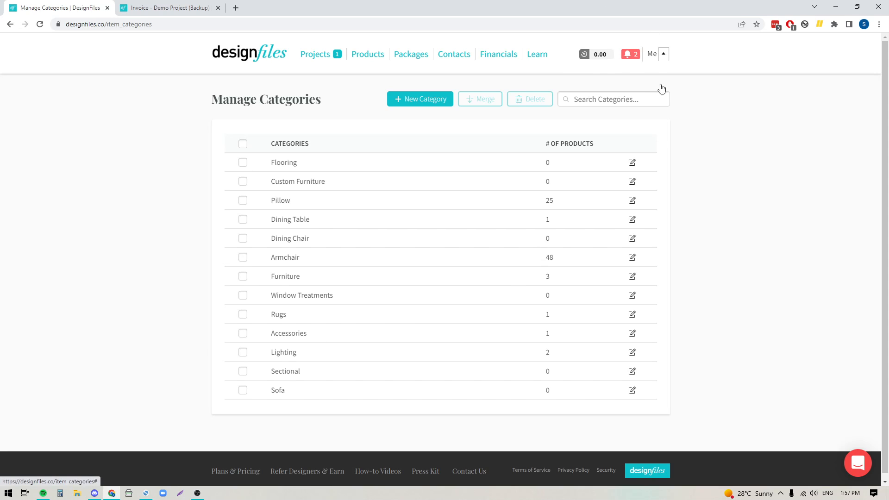
click(653, 54)
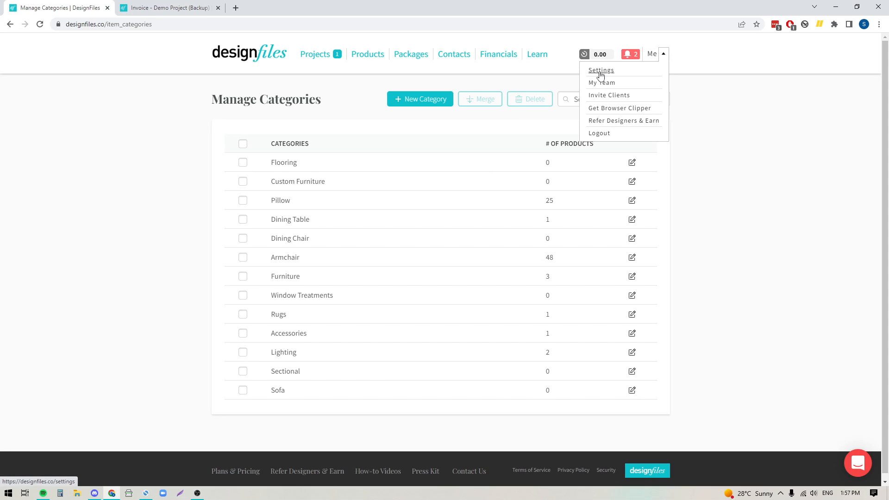
click(600, 69)
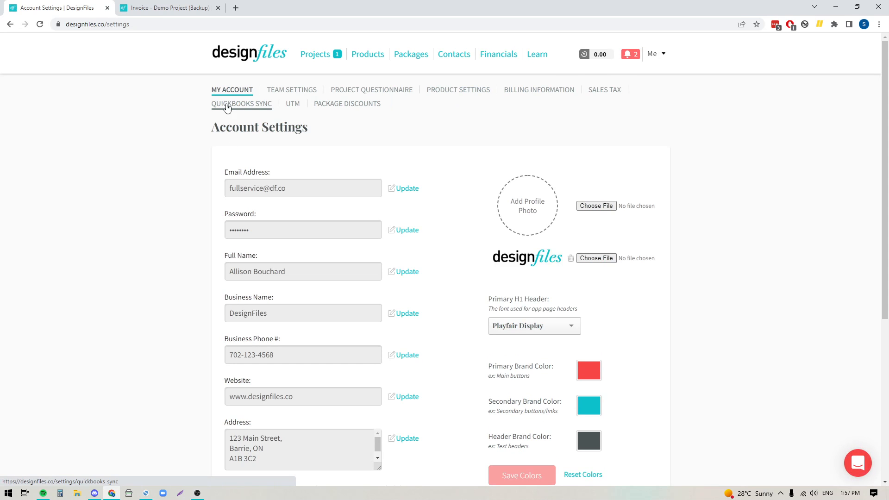
click(242, 104)
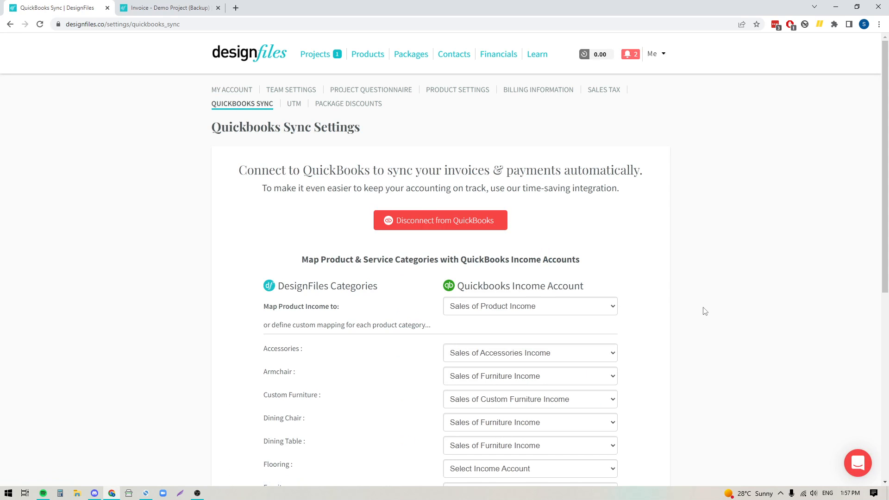
scroll(down, 3)
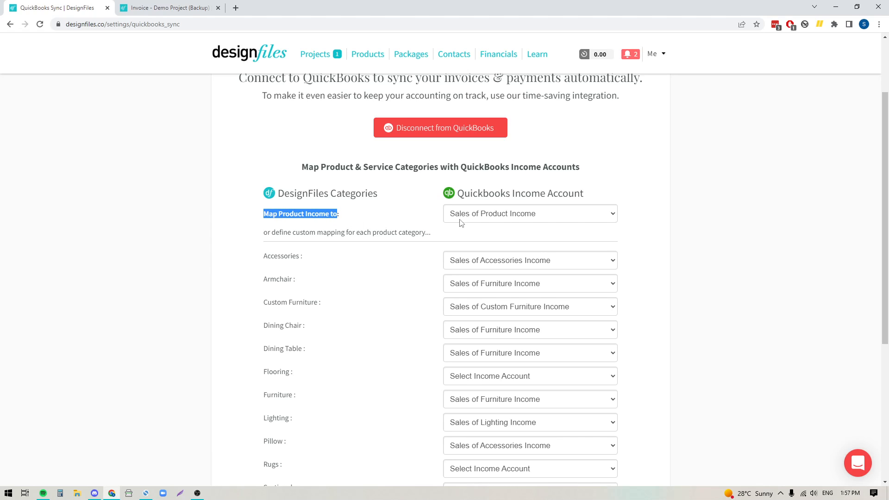
mouse_move(555, 219)
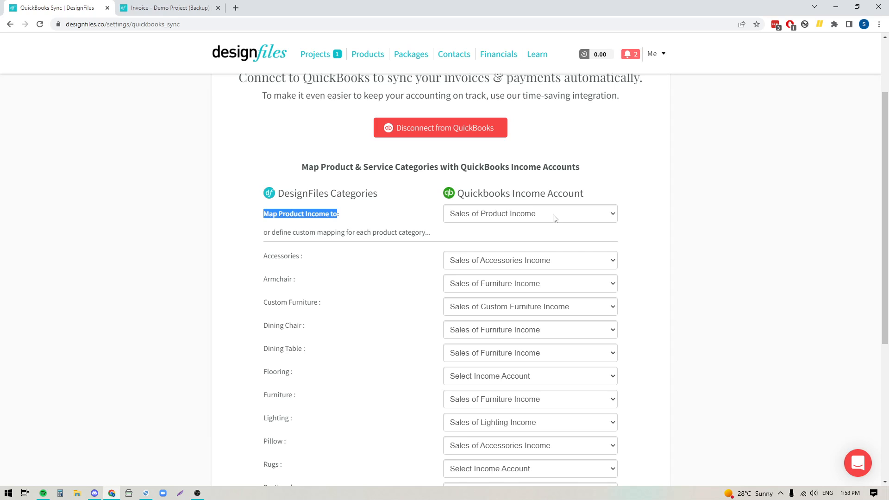
scroll(down, 3)
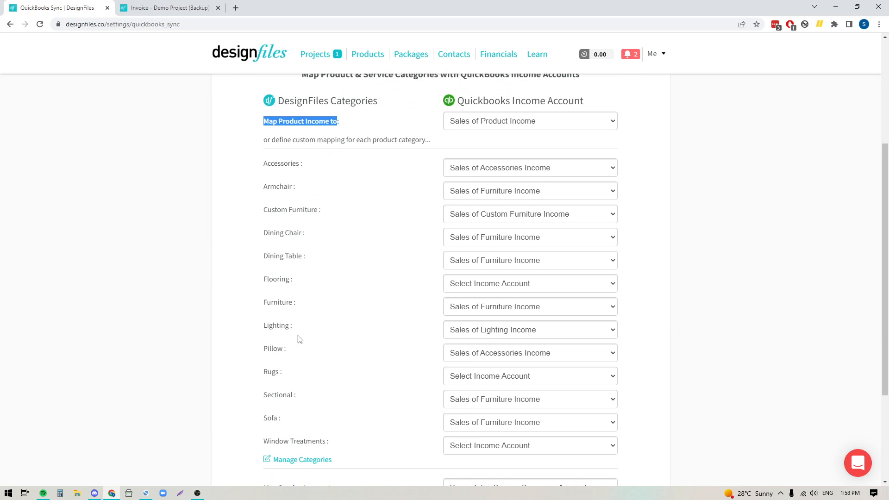
mouse_move(294, 444)
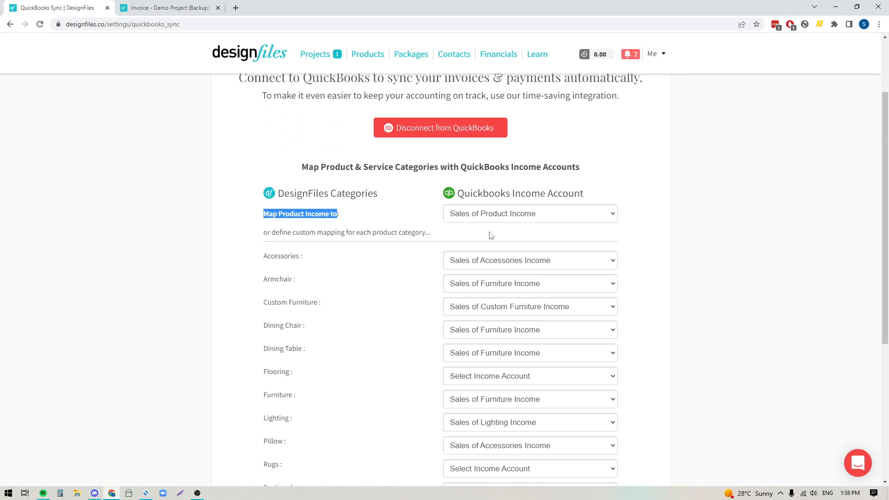
mouse_move(523, 219)
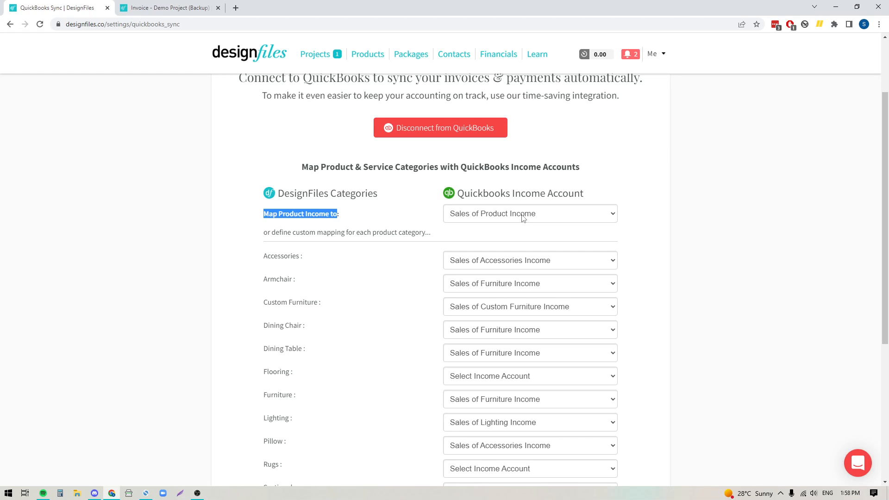
mouse_move(532, 267)
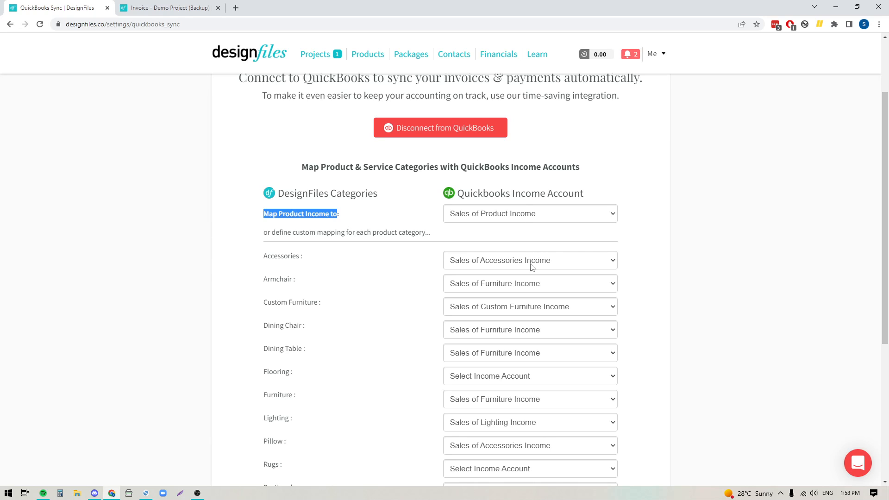
click(530, 260)
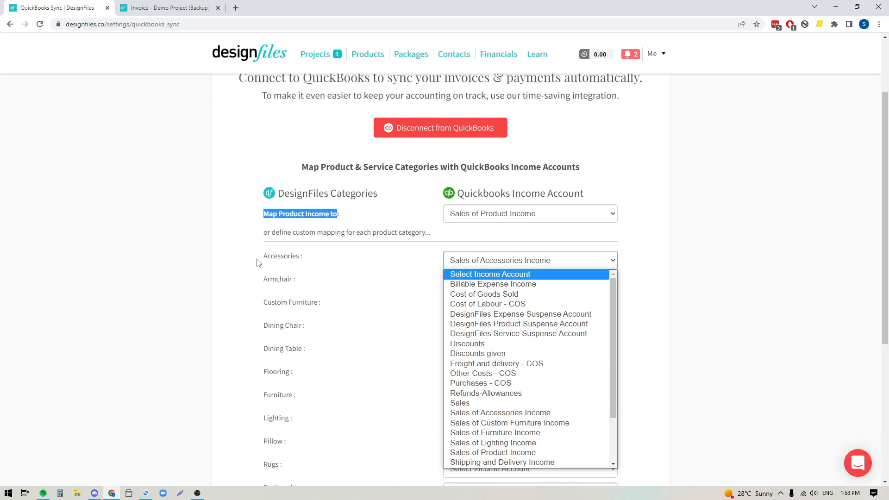
mouse_move(273, 249)
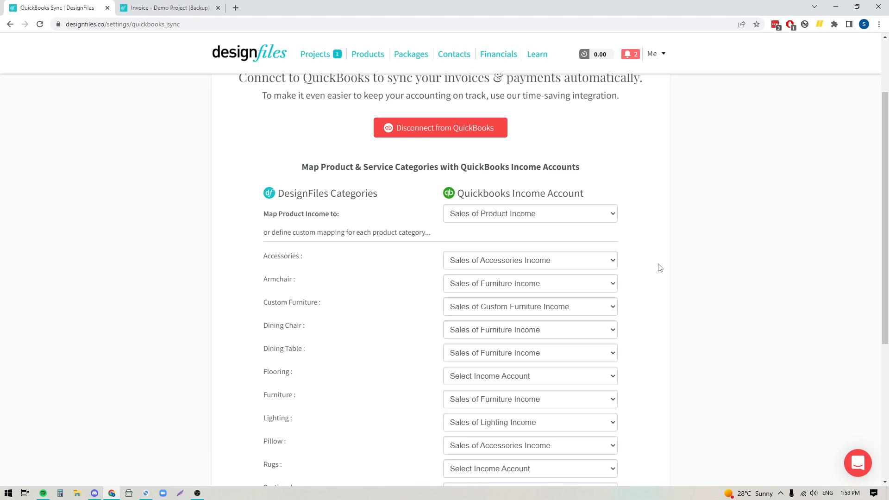
mouse_move(472, 407)
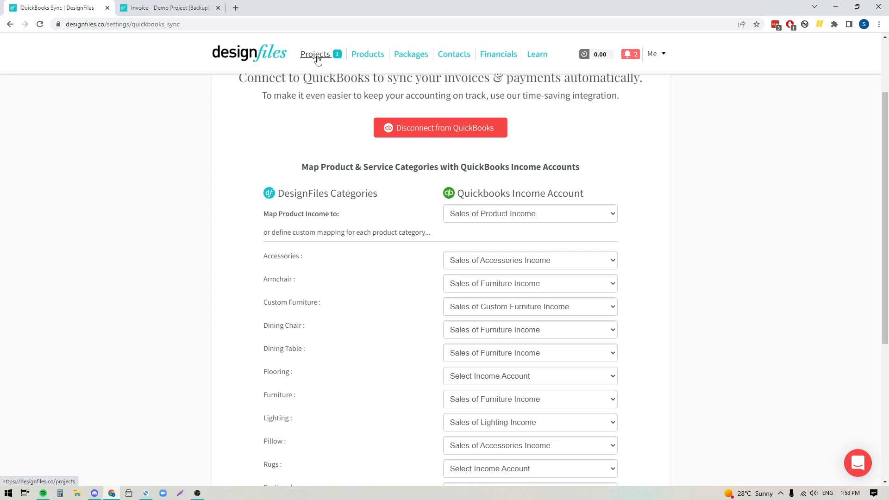
click(315, 54)
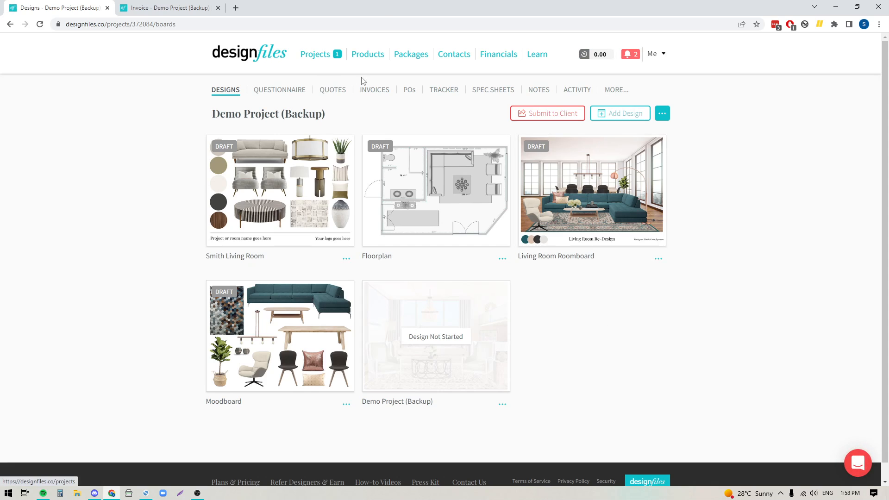
click(374, 90)
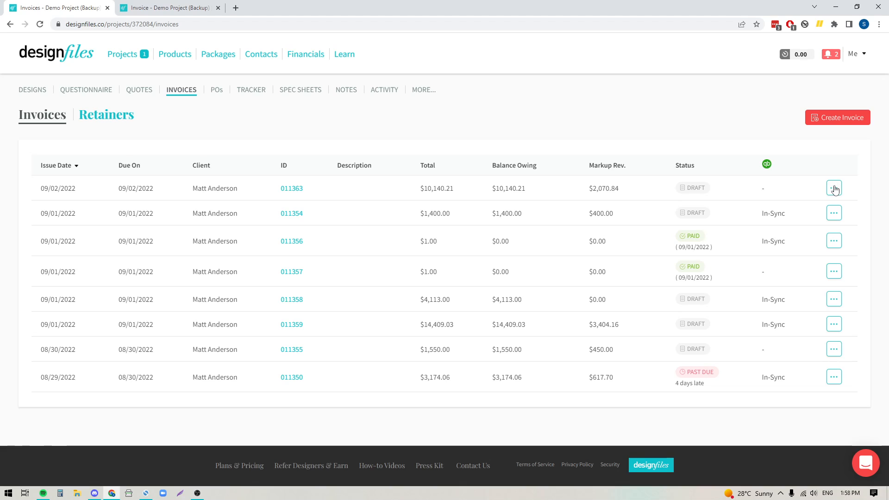
click(835, 188)
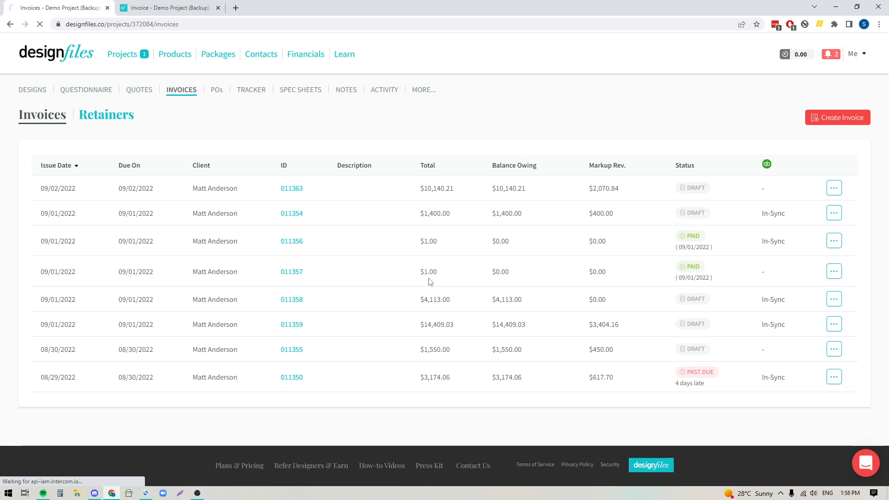
click(291, 188)
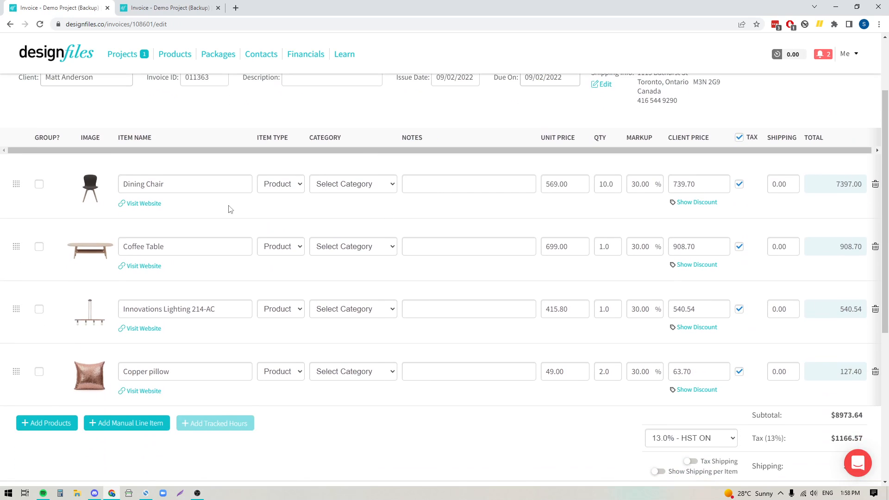
mouse_move(337, 370)
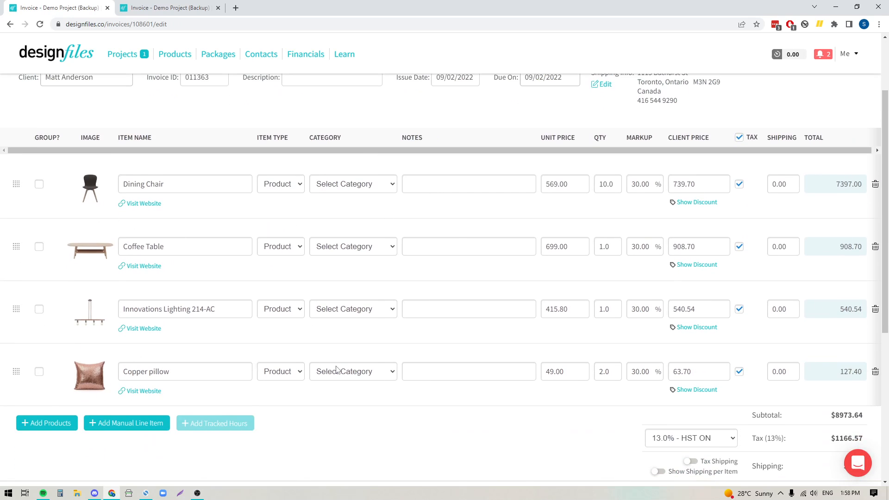
mouse_move(358, 284)
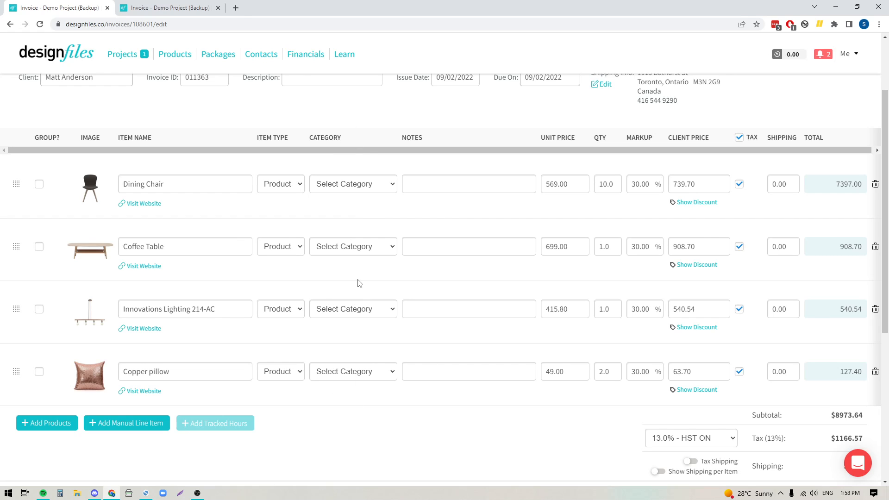
mouse_move(370, 383)
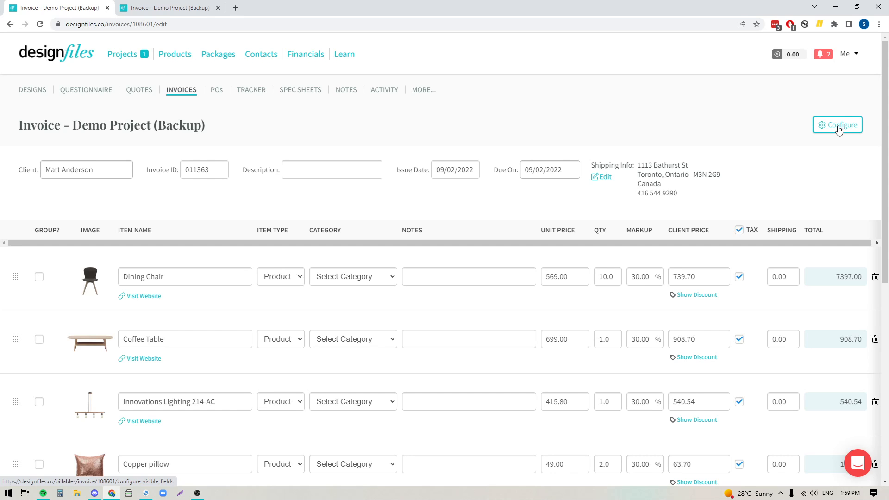
In Configure fields, keep Category on and enable 'Set as defaults for new Invoices'
click(838, 125)
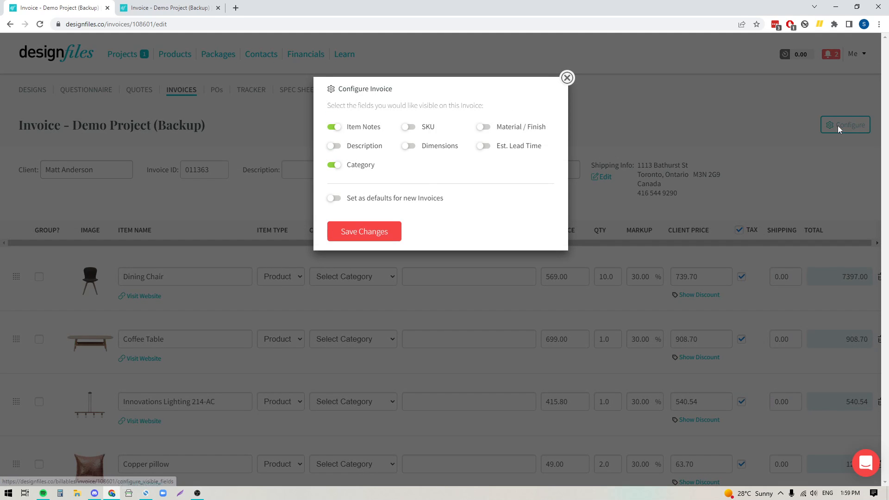
mouse_move(462, 203)
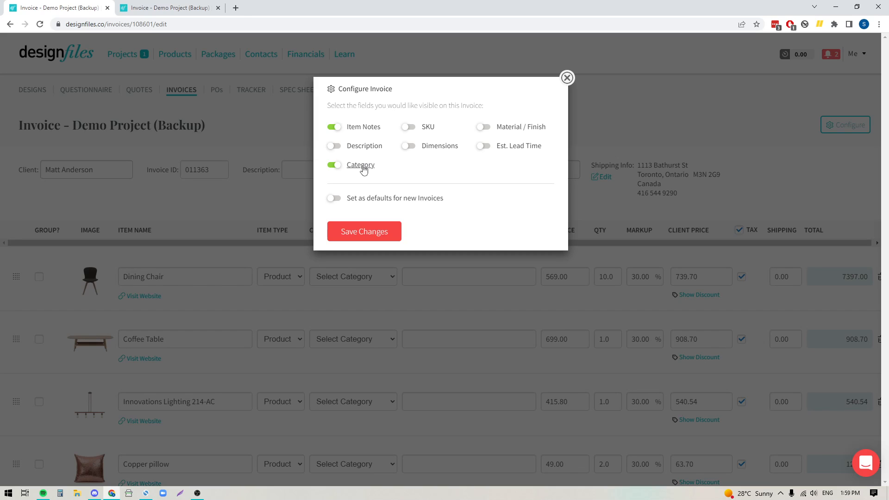
click(333, 198)
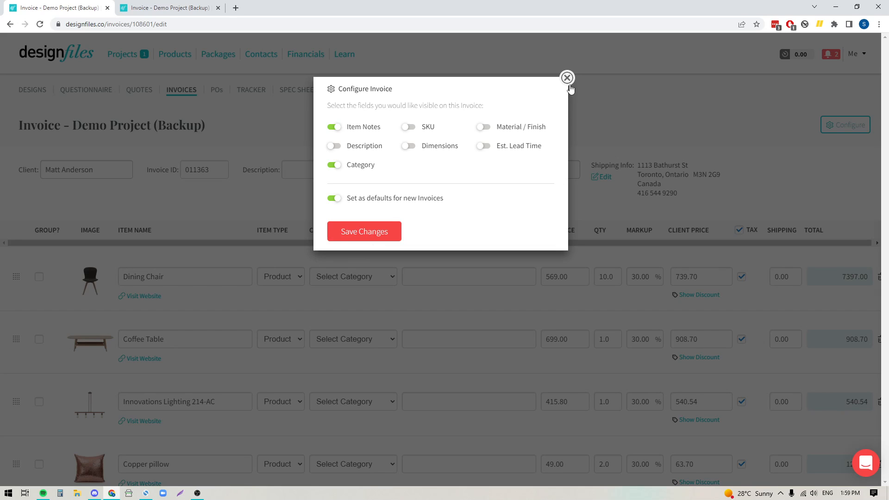
click(567, 78)
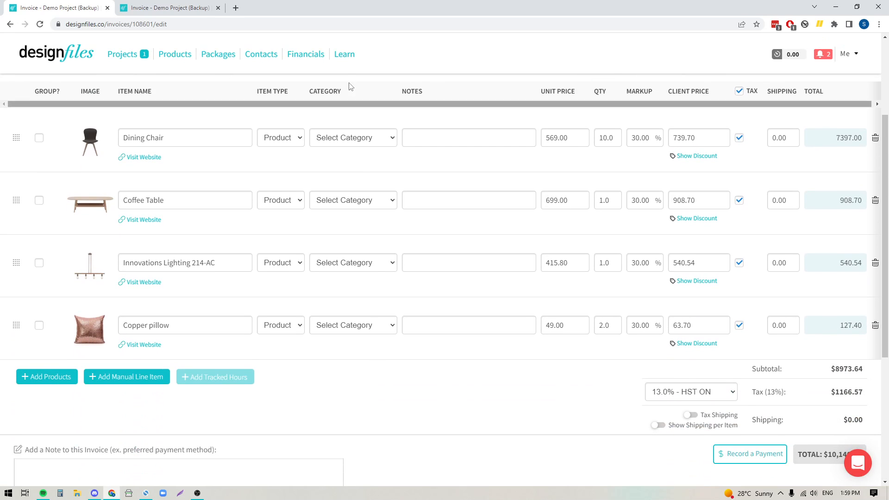
Assign Dining Chair to Furniture and the Innovations Lighting 214-AC fixture to Lighting
click(352, 137)
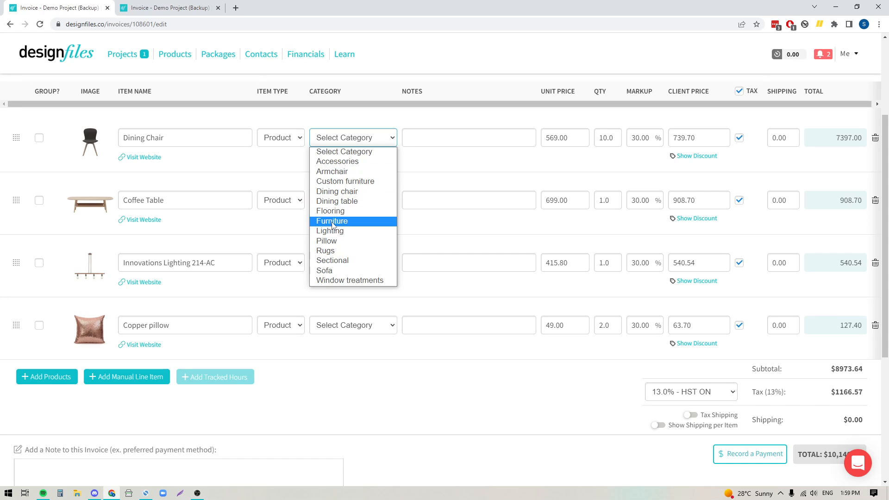
click(332, 221)
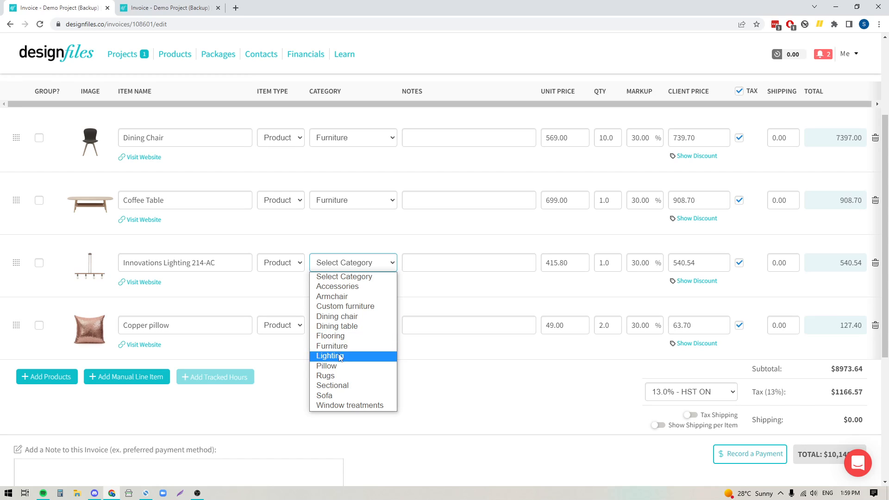
click(329, 356)
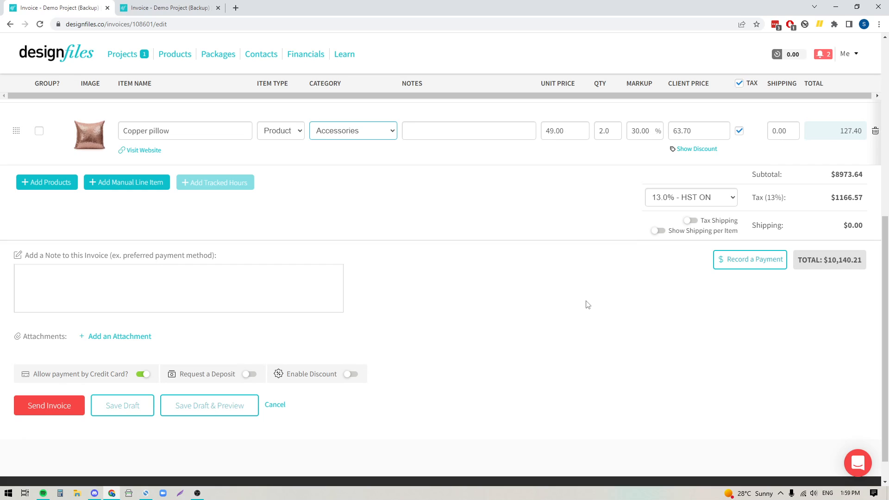
scroll(down, 3)
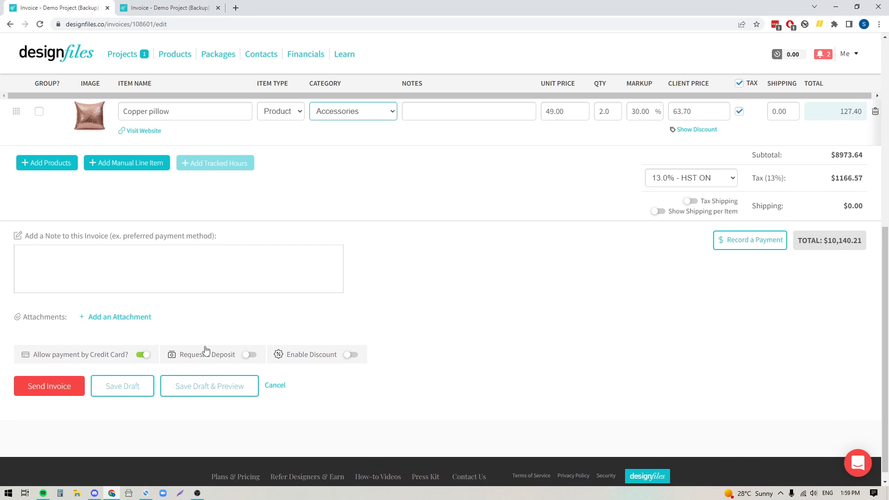
scroll(down, 3)
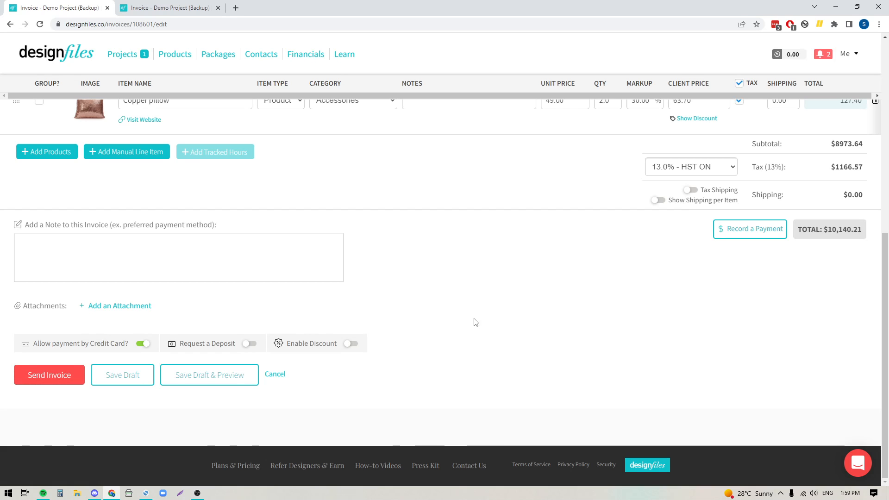
Send invoice 011363 to the client, confirming Send Invoice in the dialog
click(49, 375)
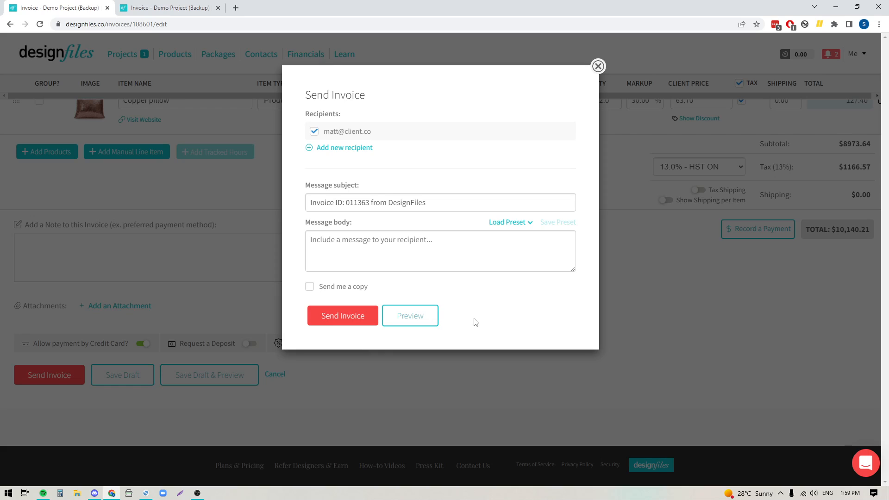
click(343, 316)
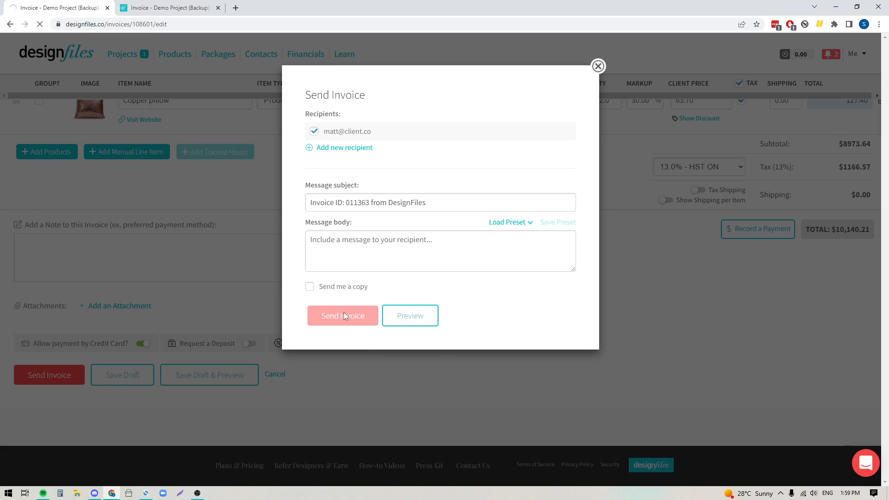
click(343, 315)
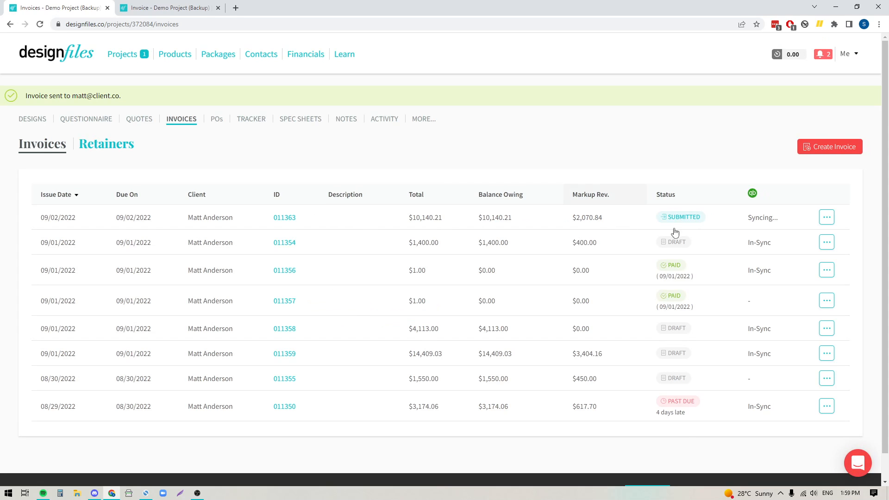
mouse_move(770, 225)
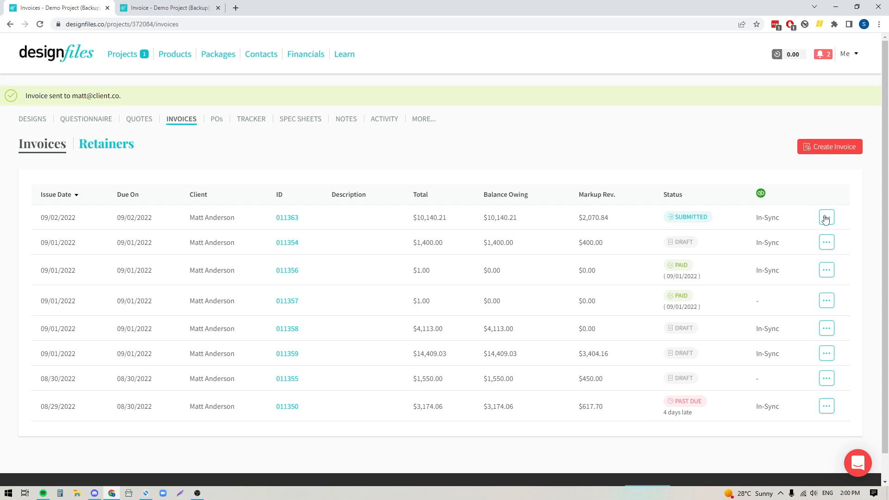
From invoice 011363's ••• actions, choose View on QuickBooks
click(826, 218)
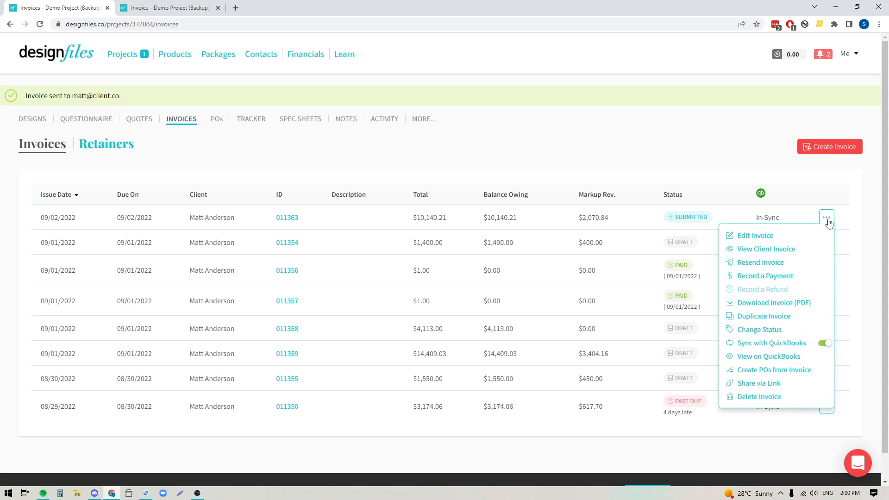
mouse_move(770, 356)
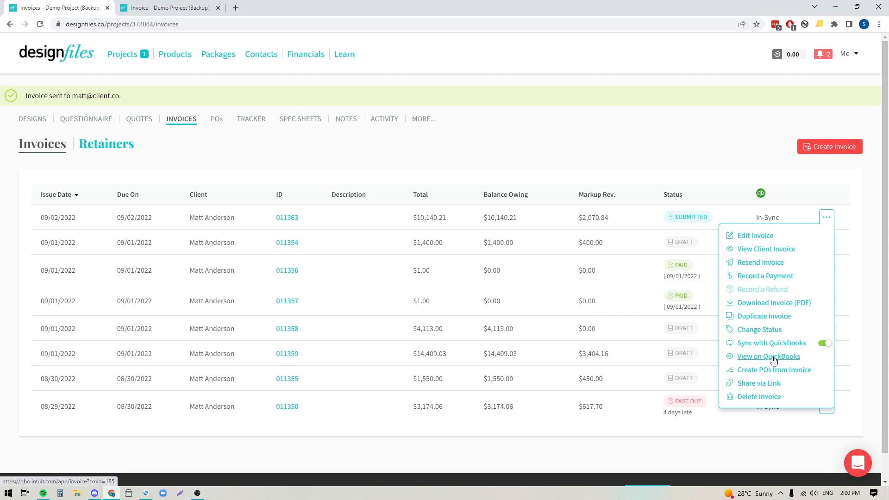
mouse_move(762, 361)
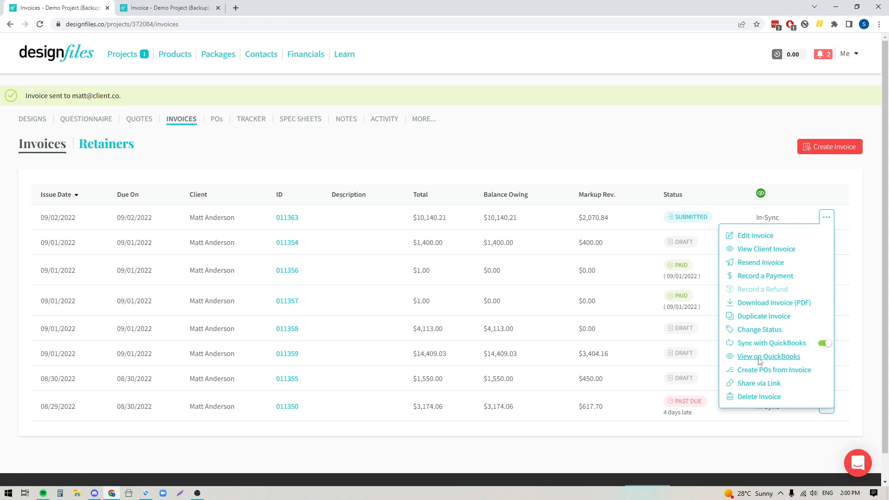
click(769, 356)
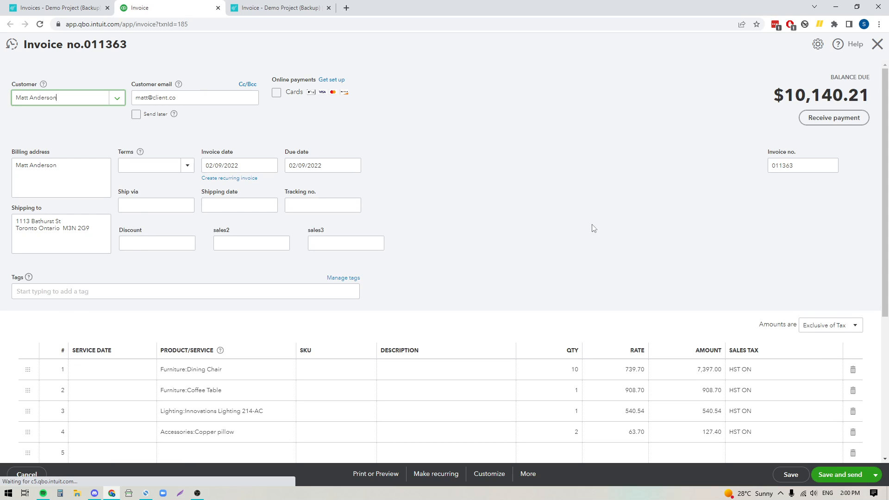
Review the categorised Product/Service lines on the QuickBooks invoice, then close it unchanged
scroll(down, 3)
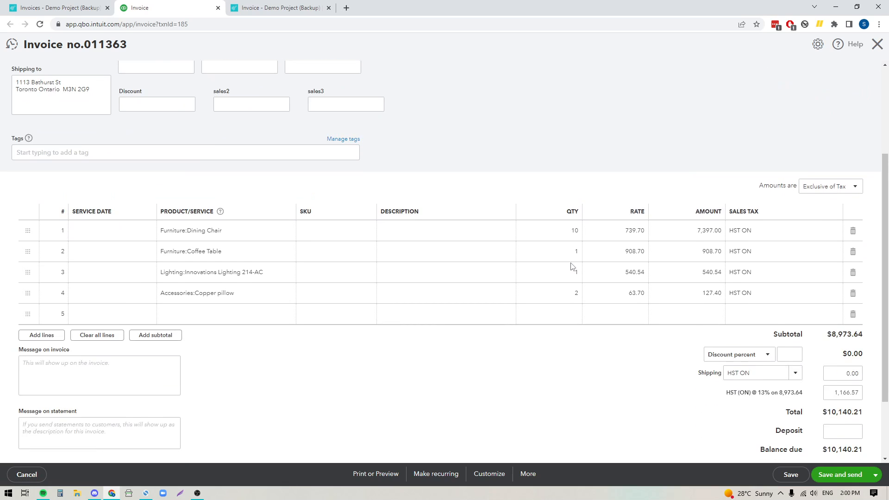
scroll(down, 3)
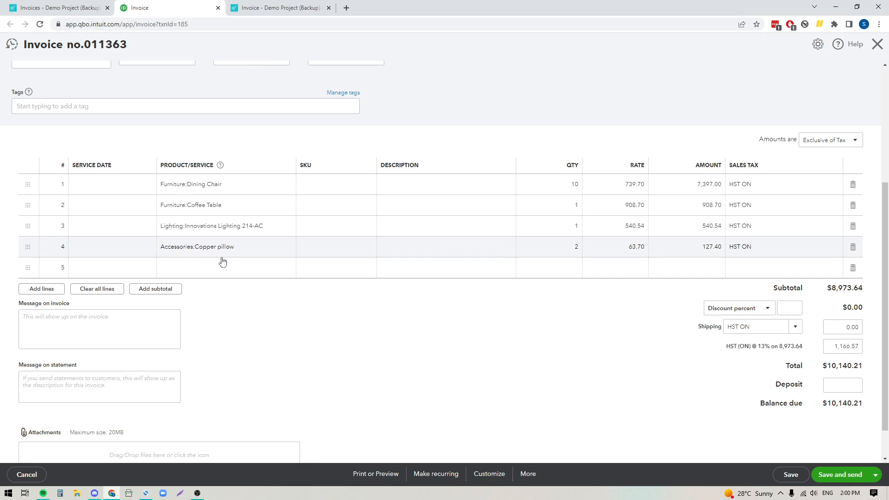
mouse_move(176, 197)
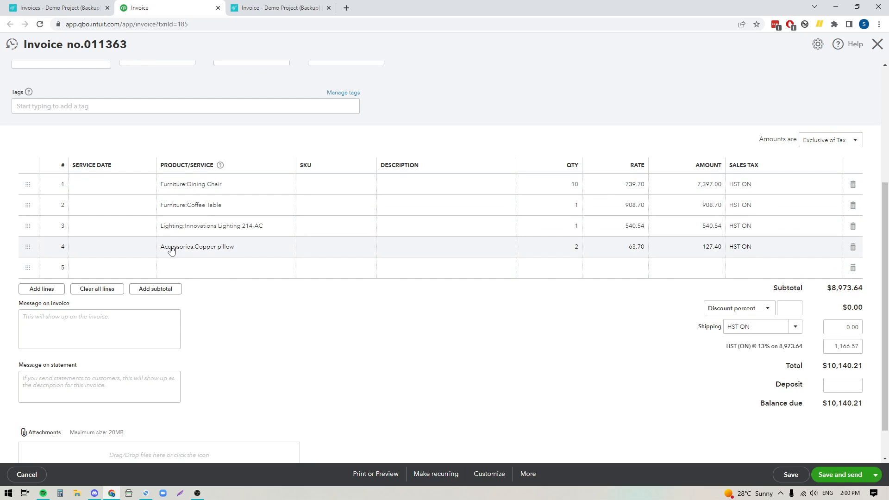
mouse_move(174, 188)
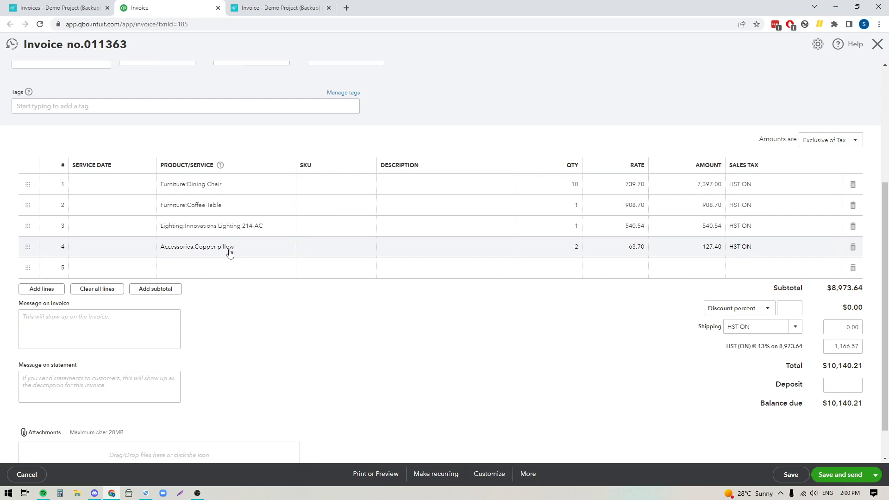
mouse_move(387, 354)
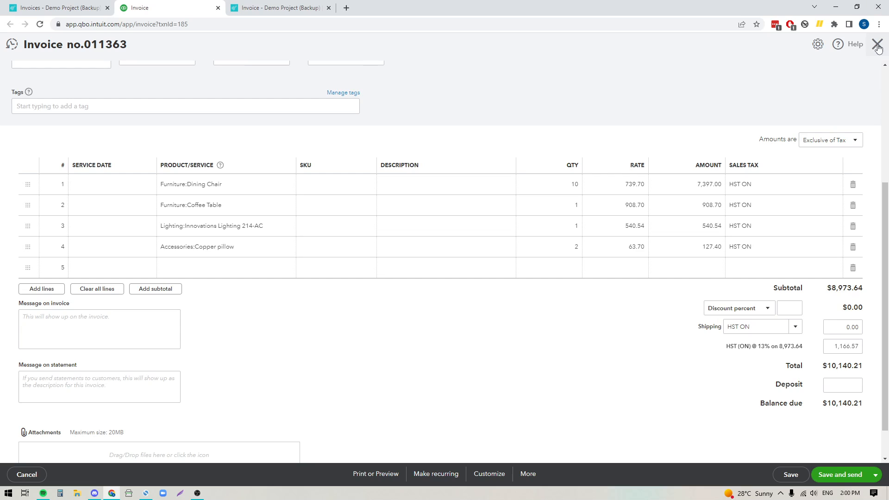
click(878, 44)
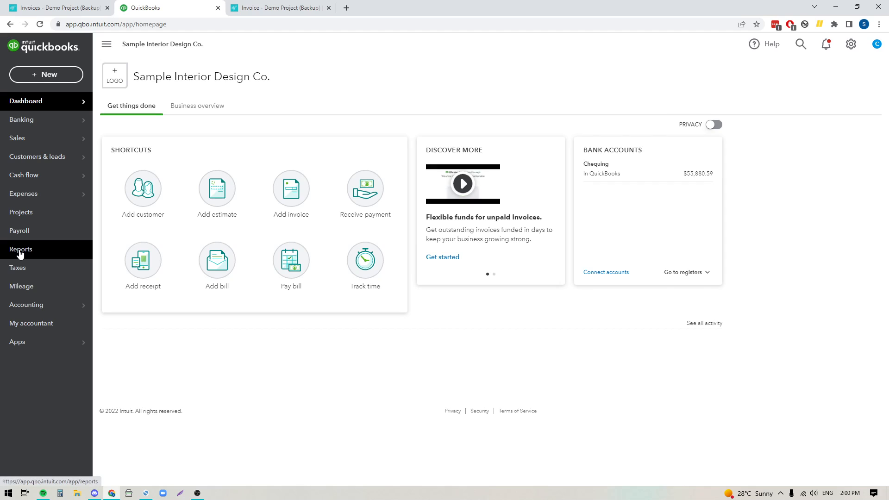
From Reports favourites, run the Sales by Product/Service Summary report
click(21, 250)
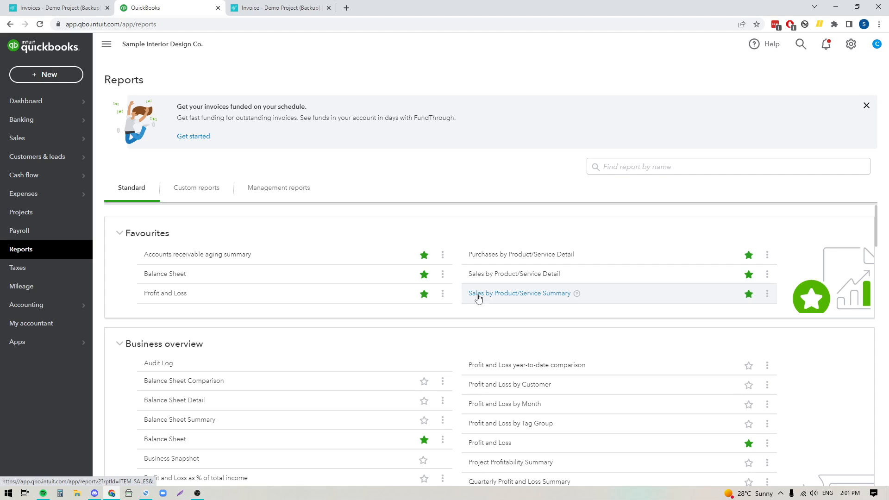
mouse_move(525, 302)
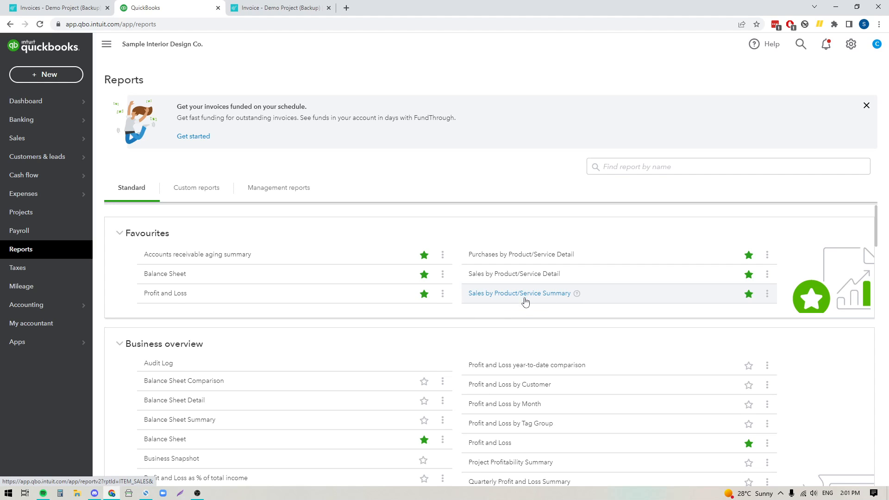
click(519, 294)
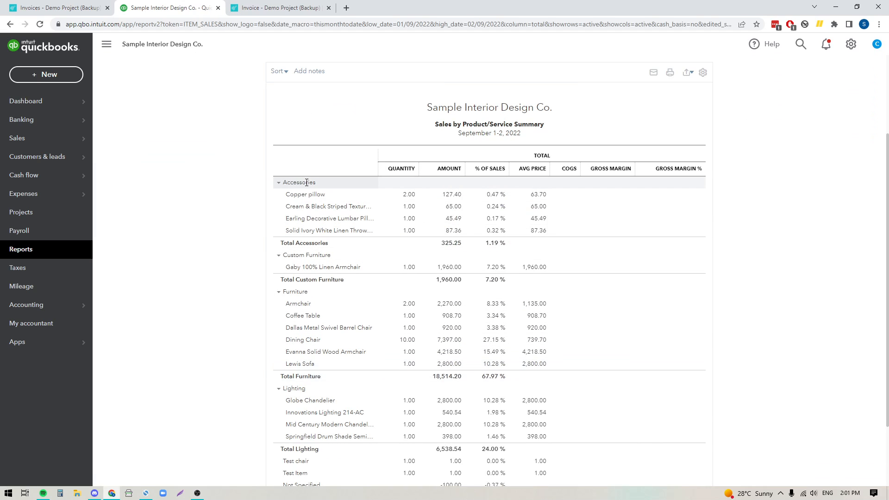
mouse_move(295, 291)
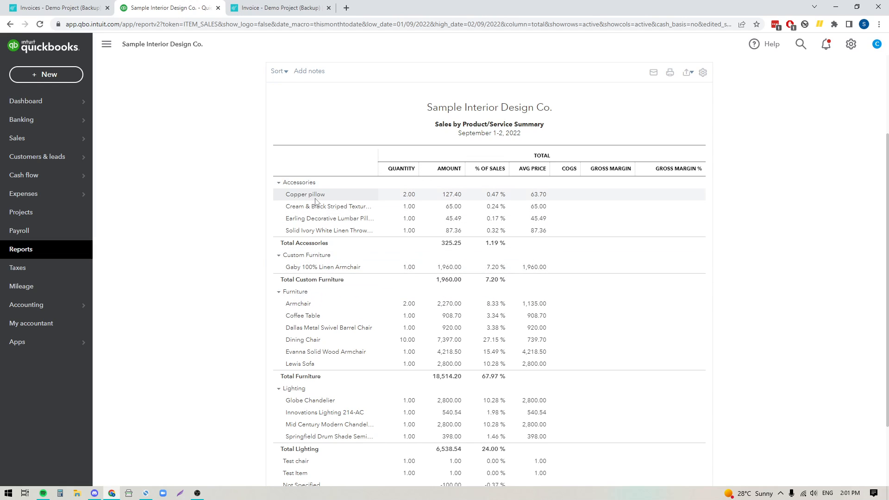
mouse_move(333, 231)
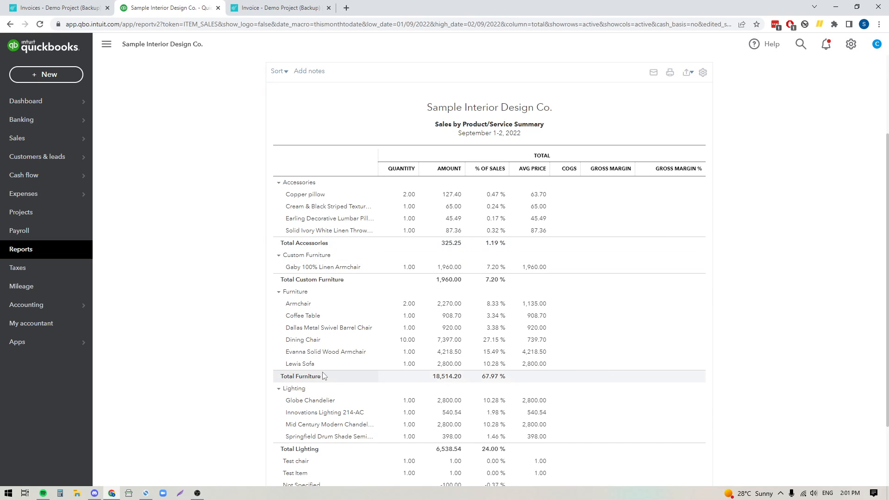
scroll(down, 3)
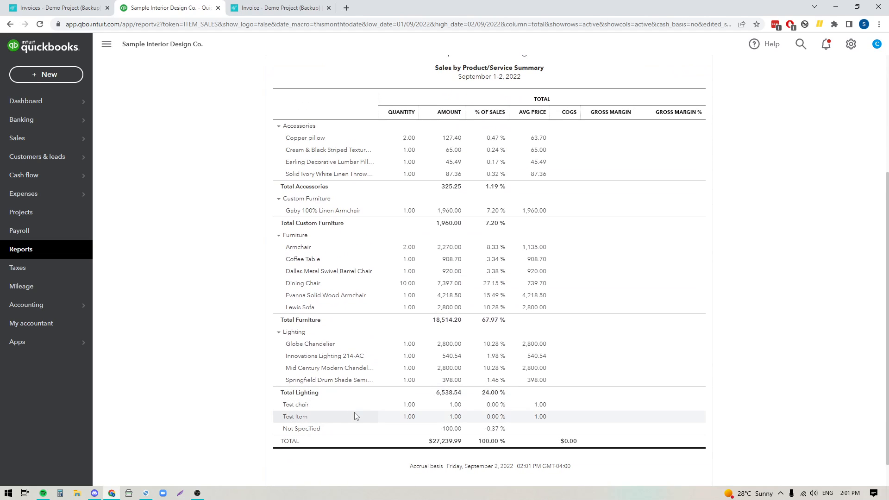